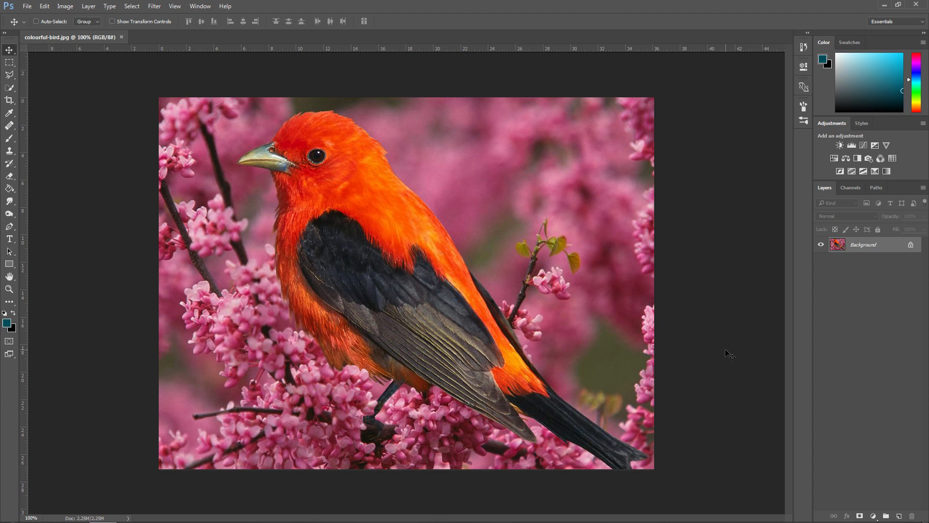
mouse_move(503, 190)
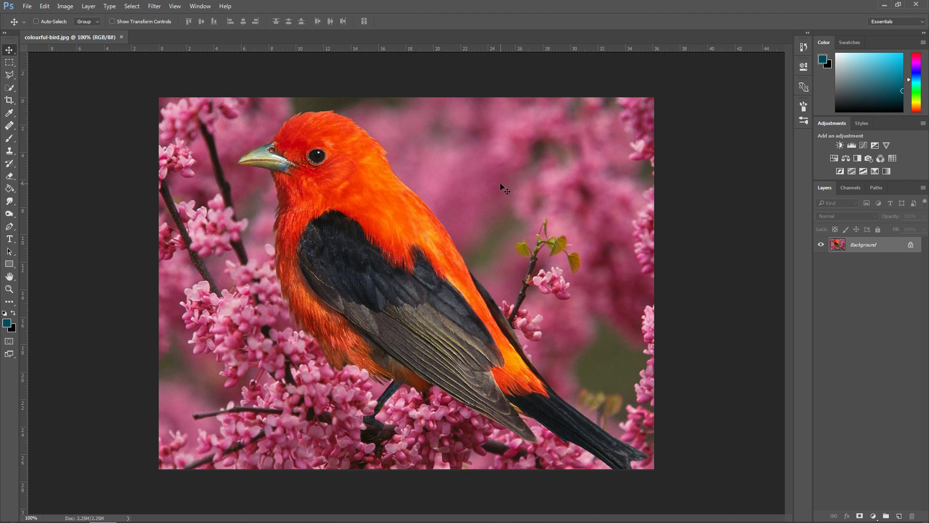
mouse_move(498, 209)
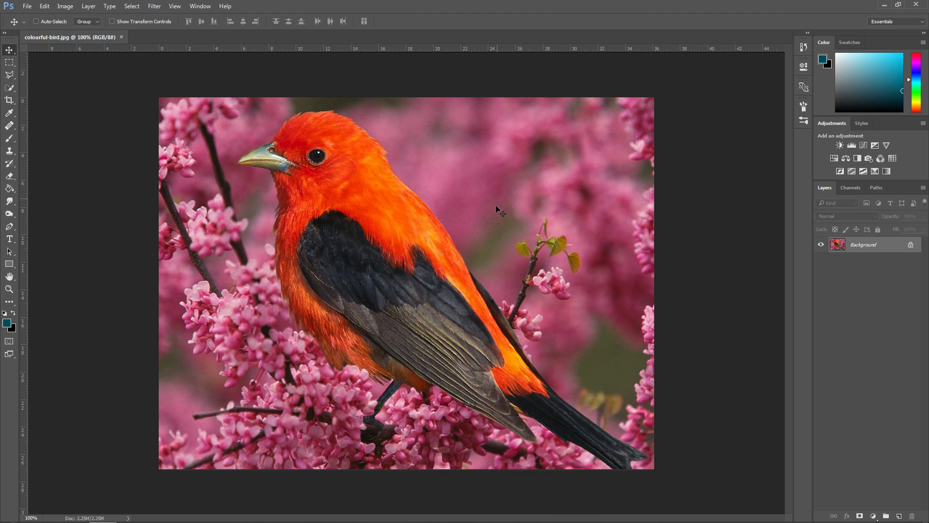
mouse_move(409, 274)
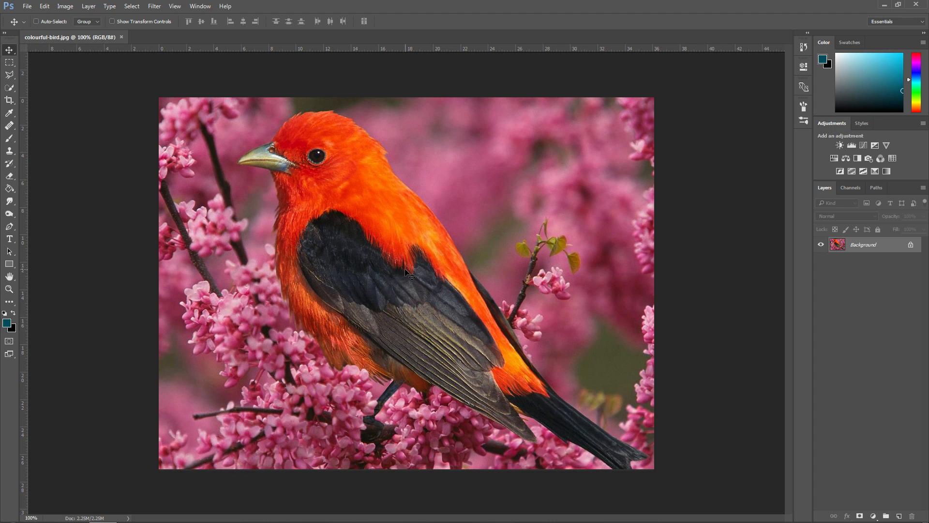
mouse_move(403, 210)
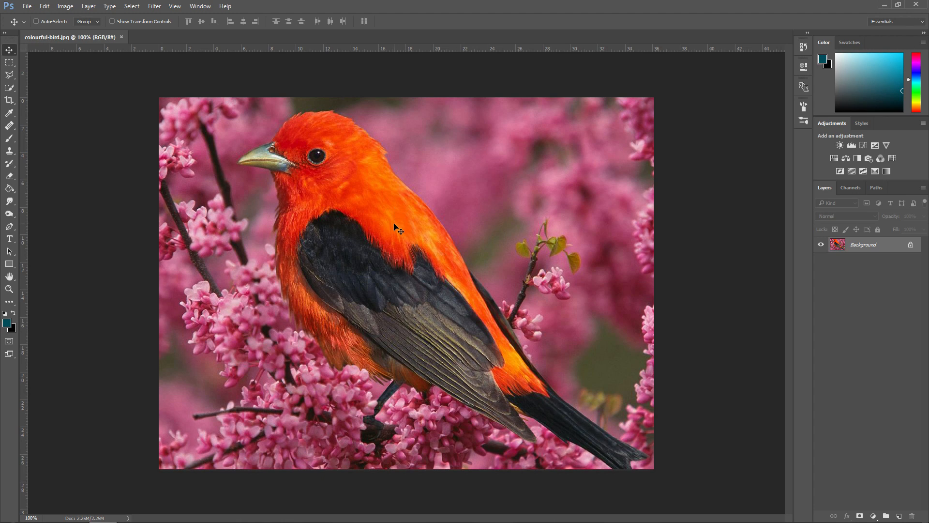
mouse_move(398, 220)
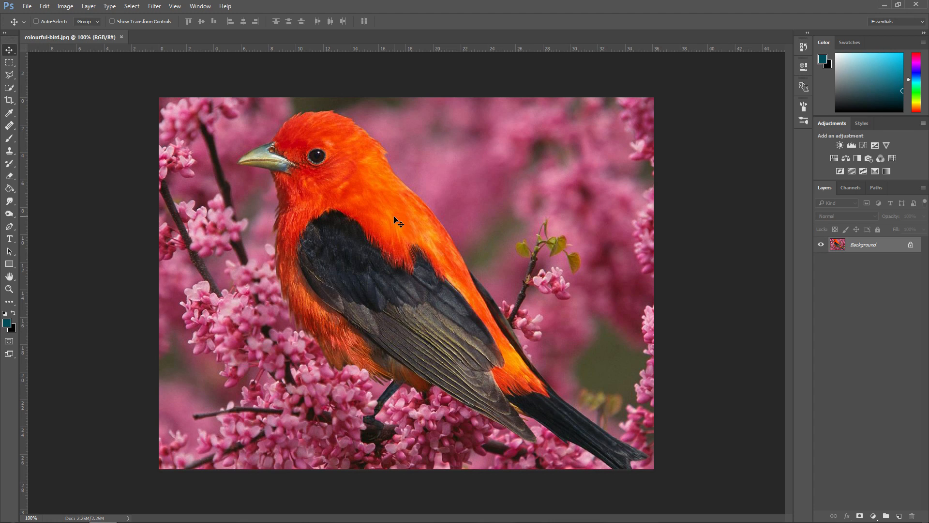
mouse_move(399, 216)
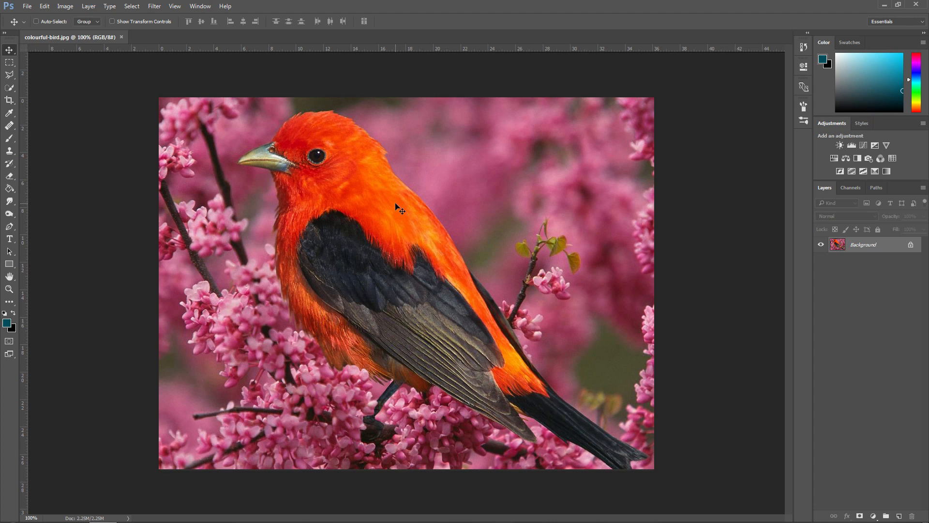
mouse_move(404, 188)
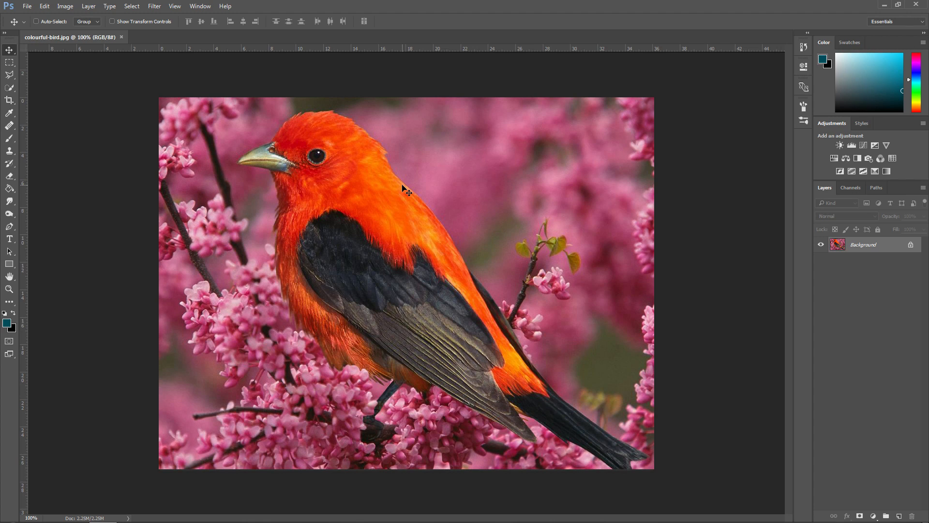
mouse_move(417, 190)
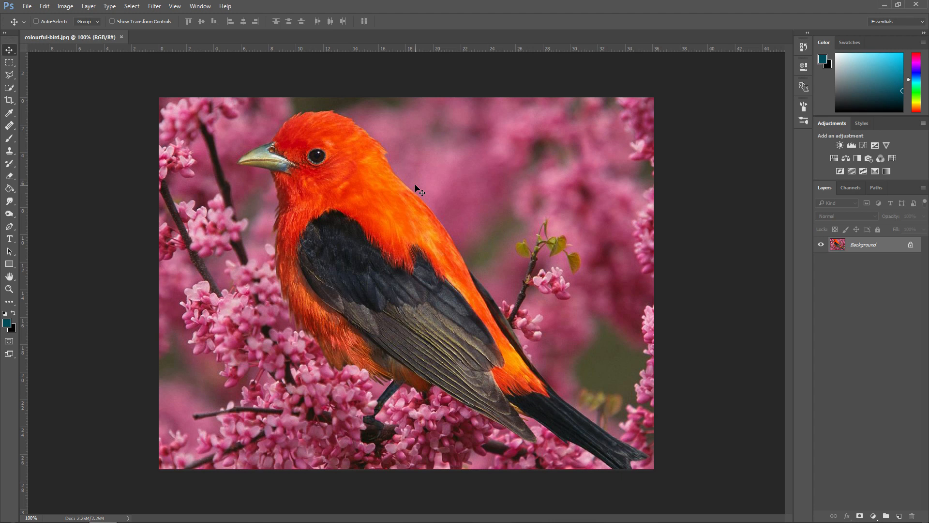
- Unlock the background as an editable layer and quick-select the bird's red head and body
click(26, 6)
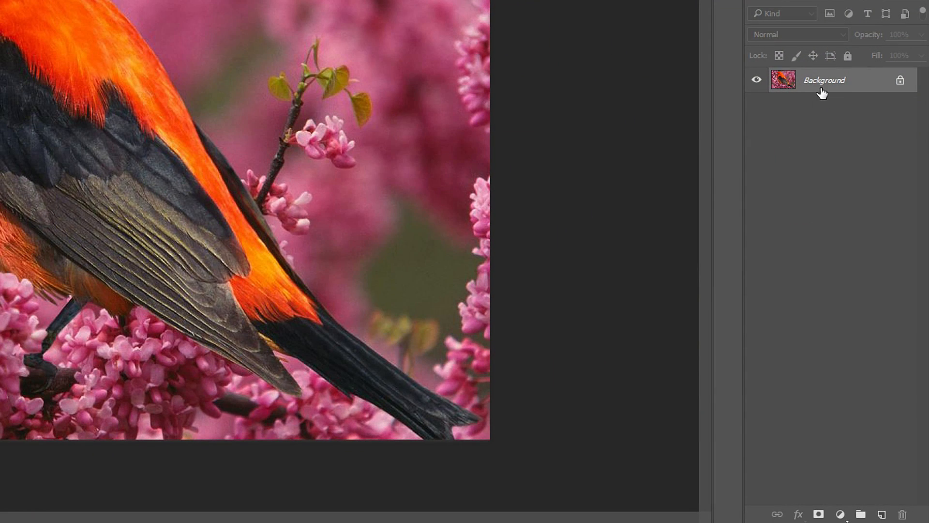
mouse_move(824, 87)
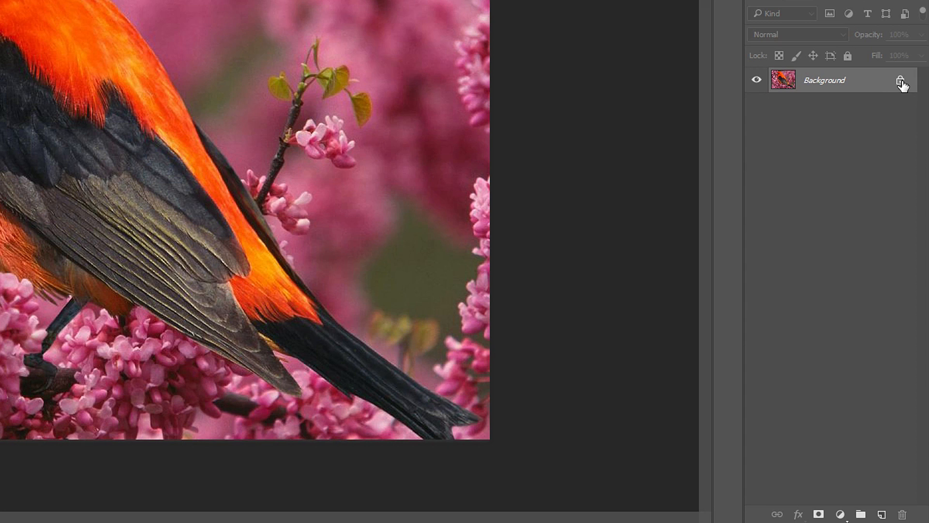
mouse_move(901, 81)
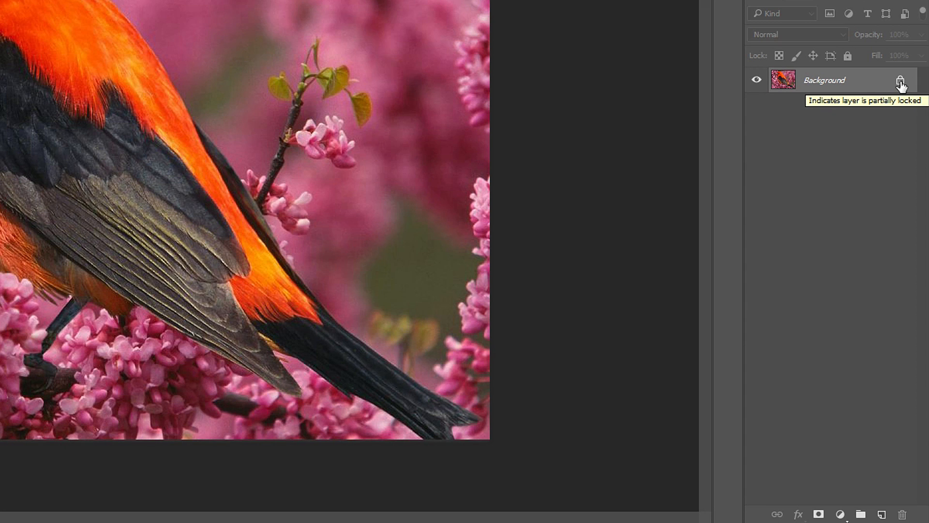
mouse_move(896, 146)
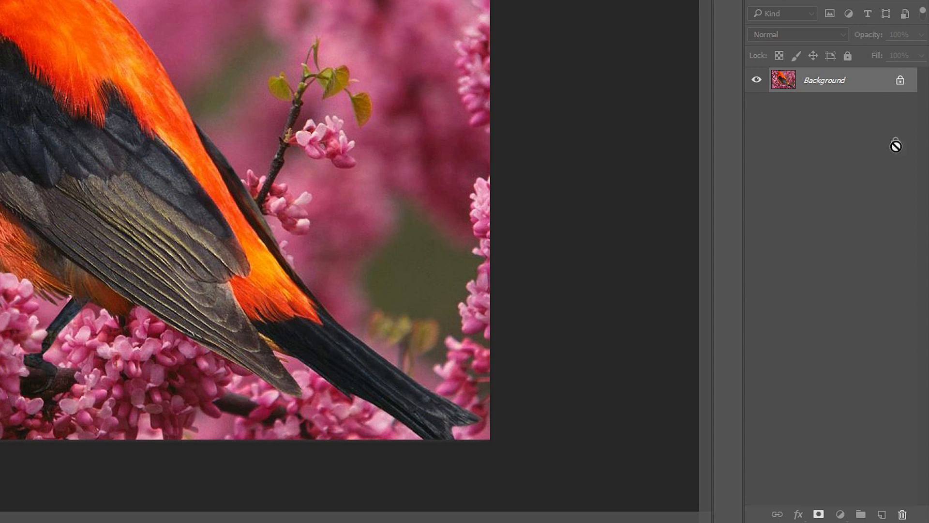
mouse_move(901, 513)
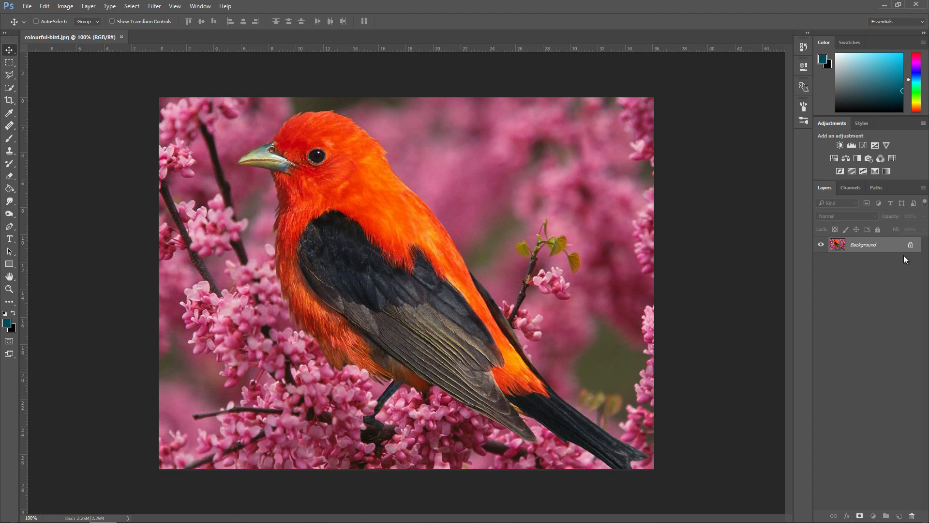
mouse_move(877, 249)
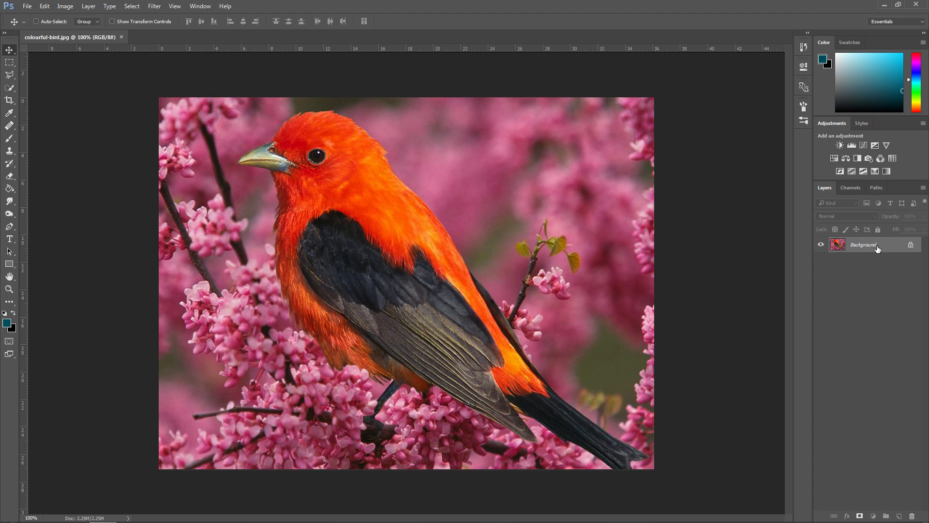
mouse_move(853, 246)
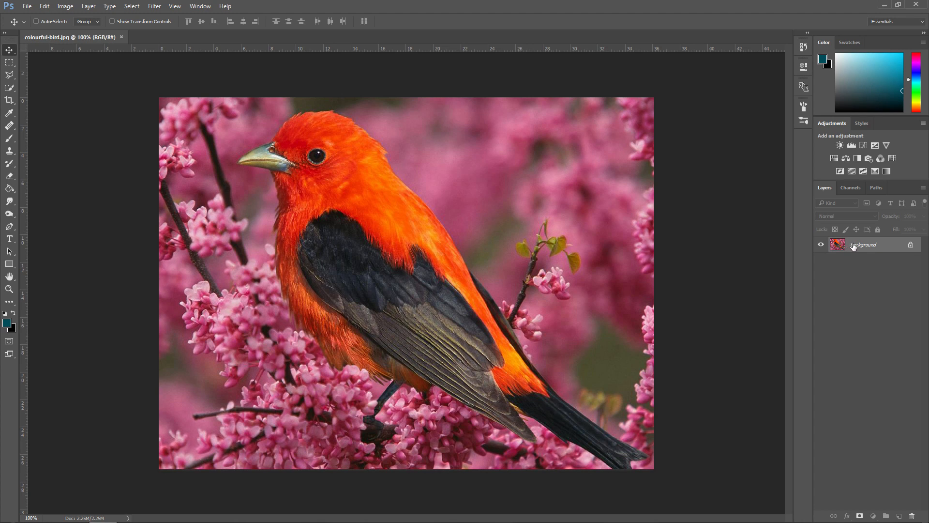
mouse_move(863, 245)
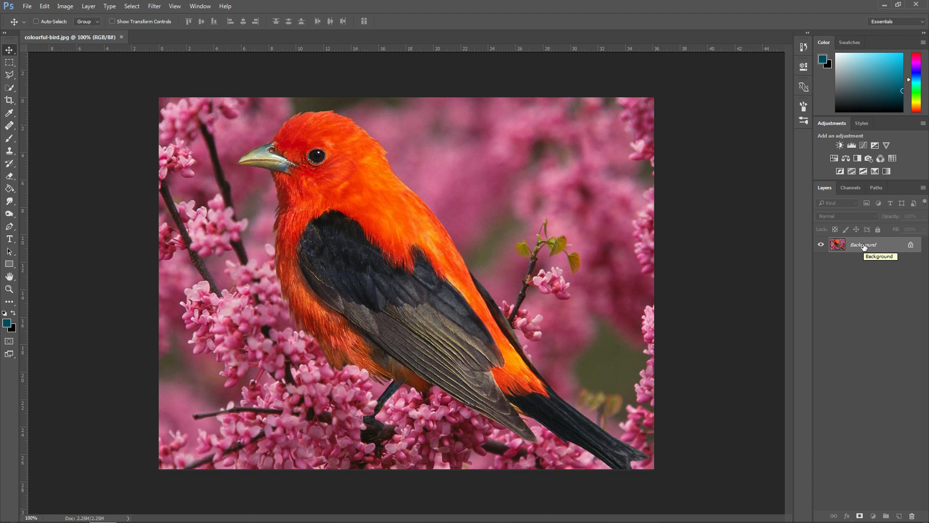
mouse_move(898, 249)
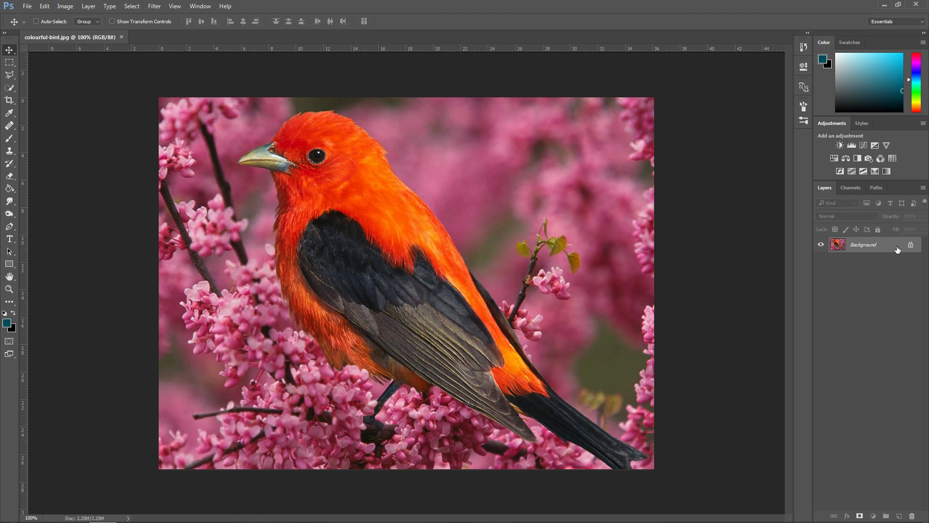
double_click(865, 244)
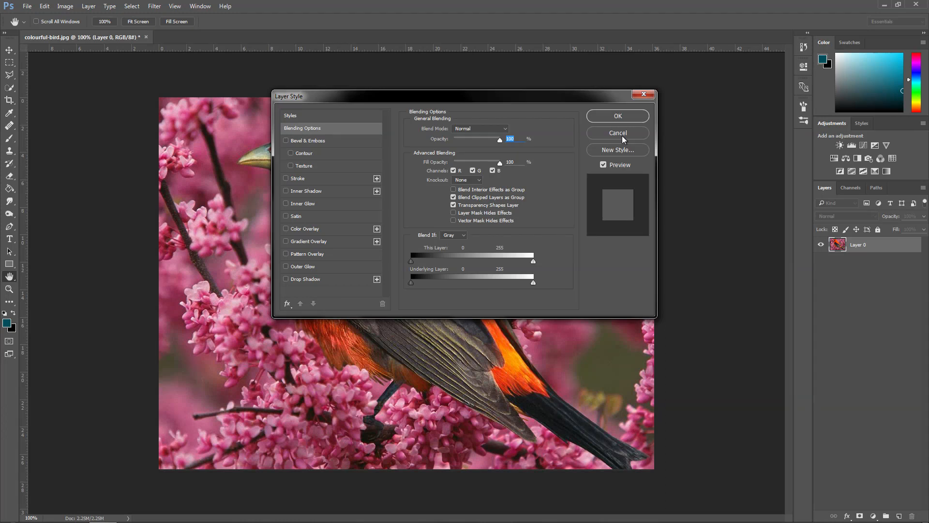
click(617, 132)
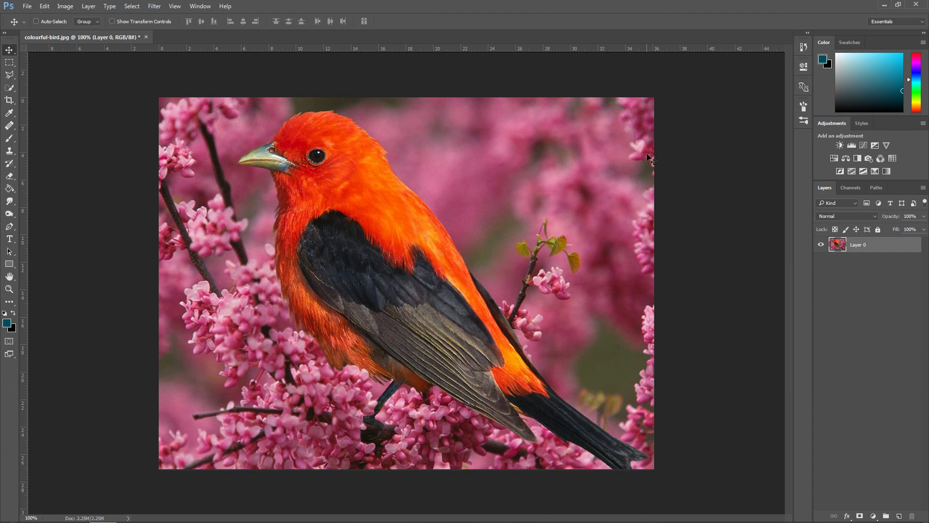
mouse_move(664, 176)
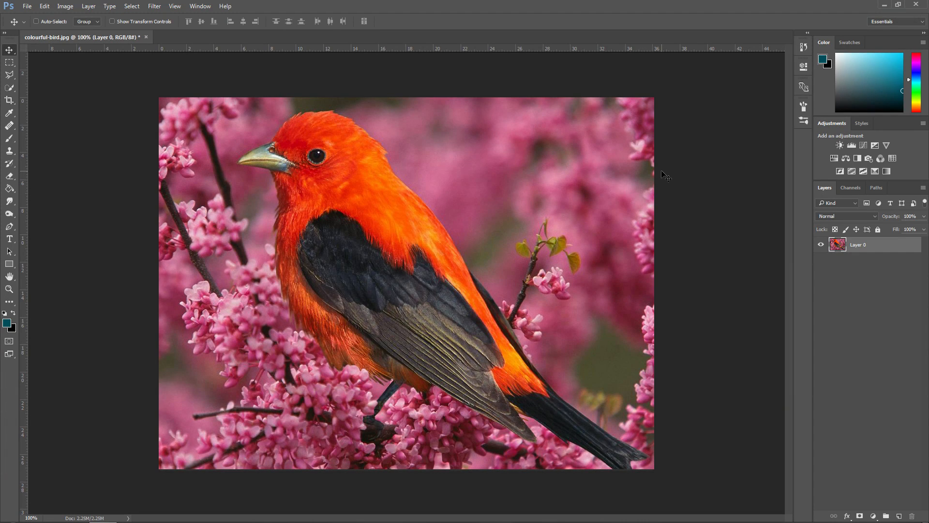
mouse_move(265, 145)
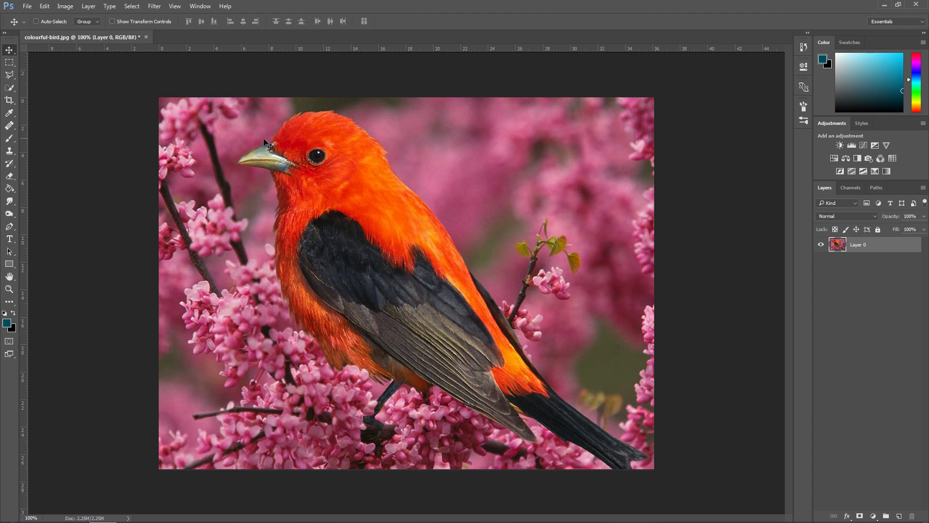
mouse_move(452, 126)
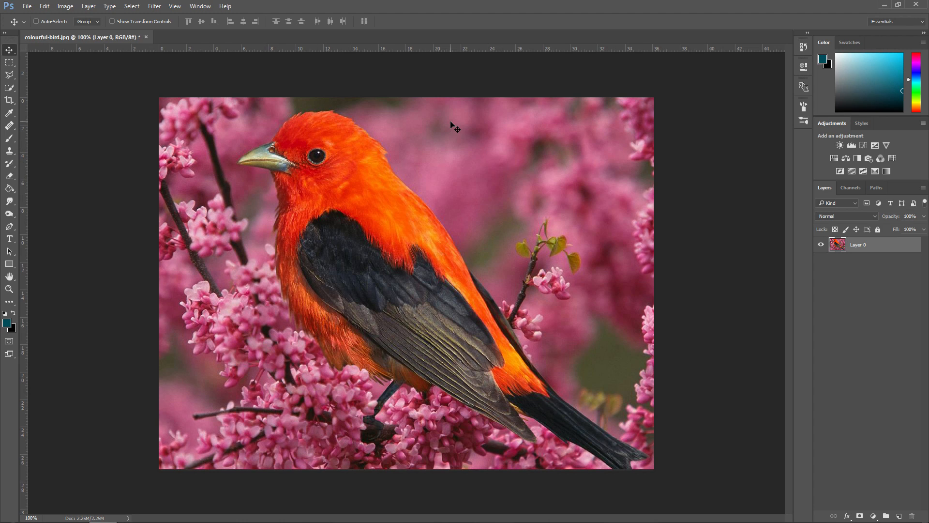
mouse_move(377, 170)
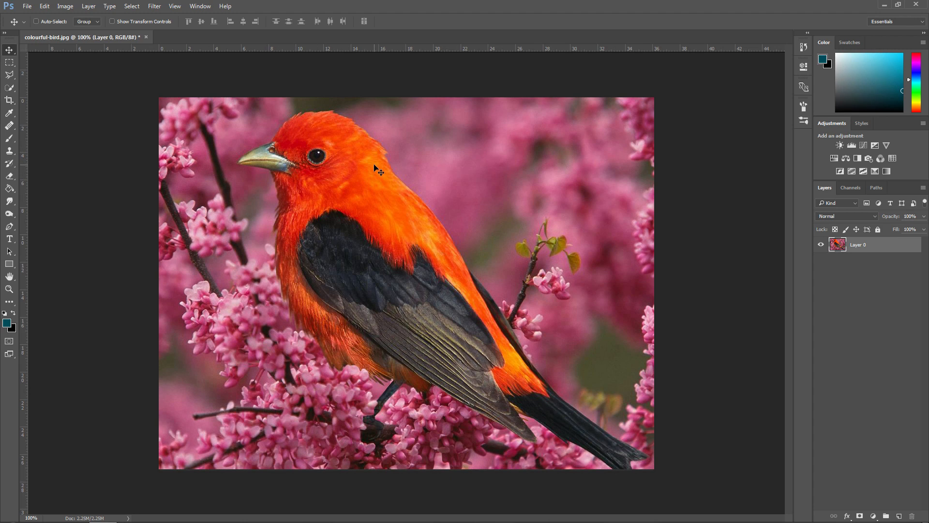
mouse_move(351, 188)
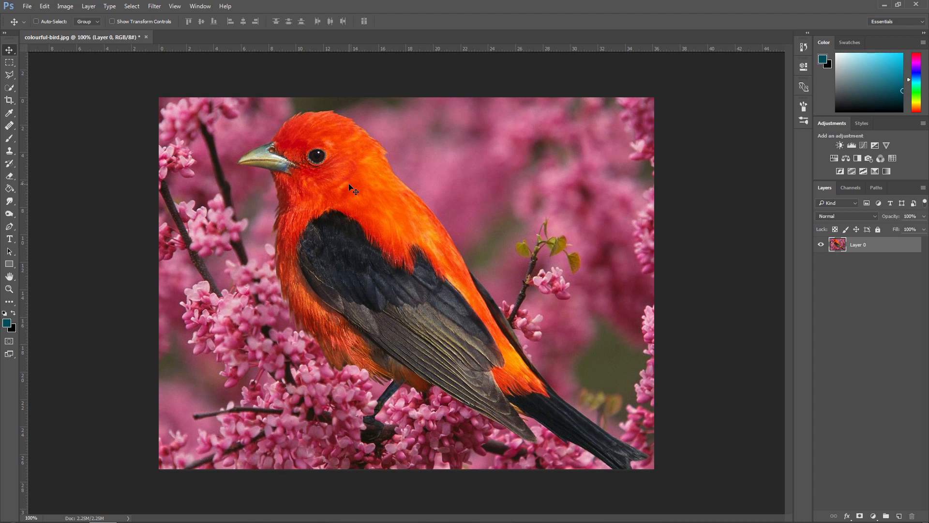
mouse_move(251, 151)
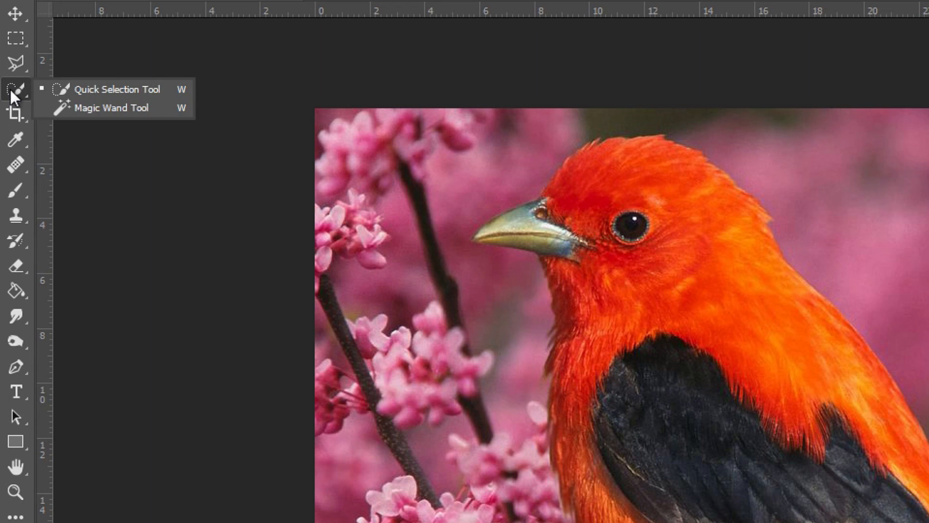
mouse_move(89, 99)
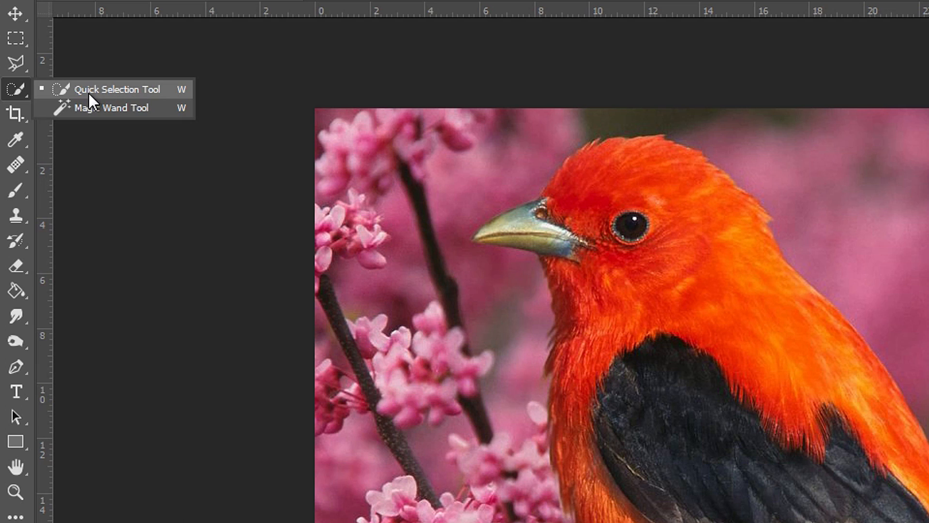
click(116, 90)
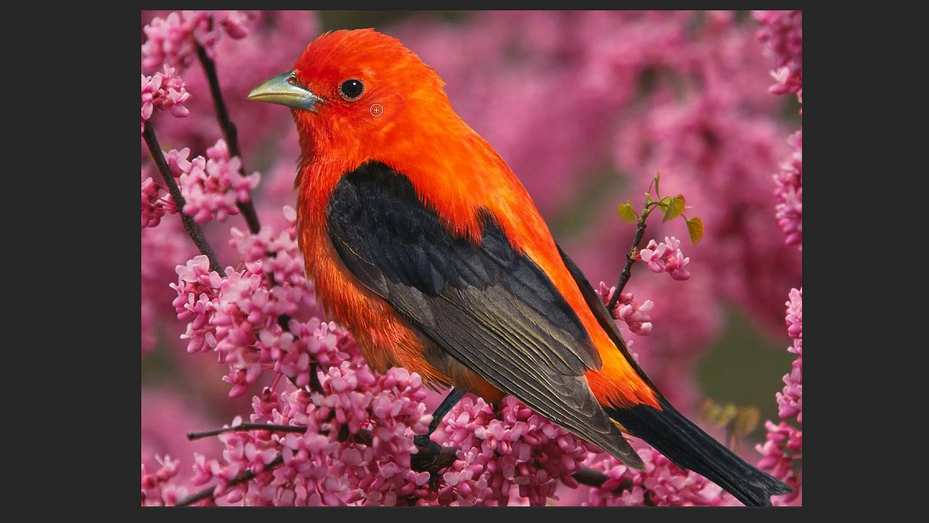
click(451, 366)
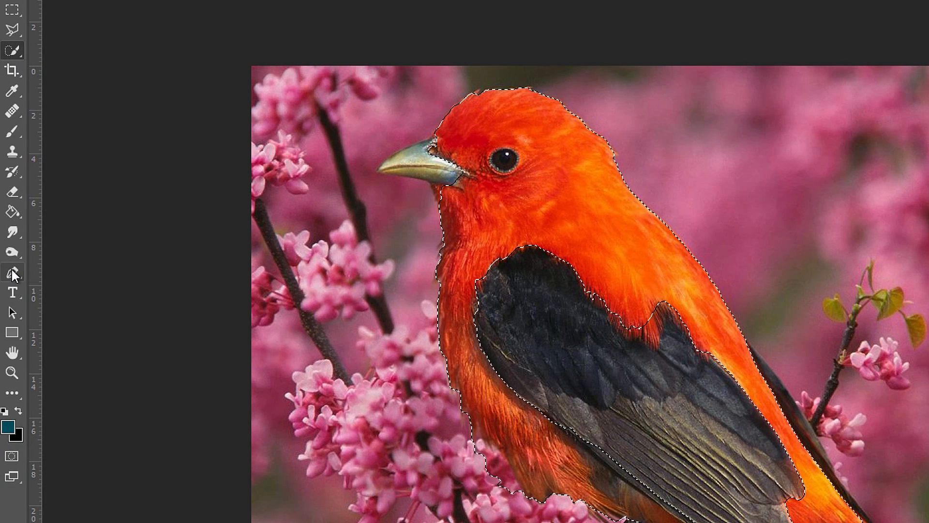
click(11, 275)
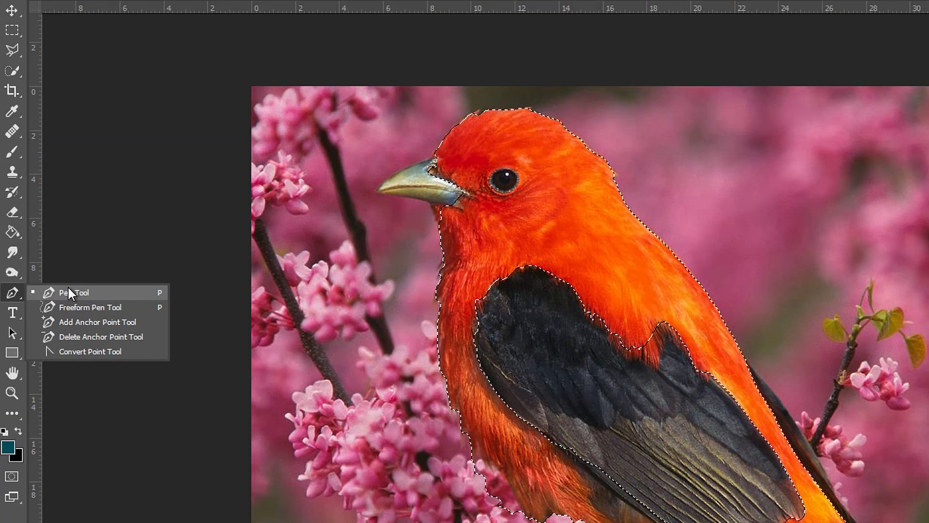
mouse_move(21, 62)
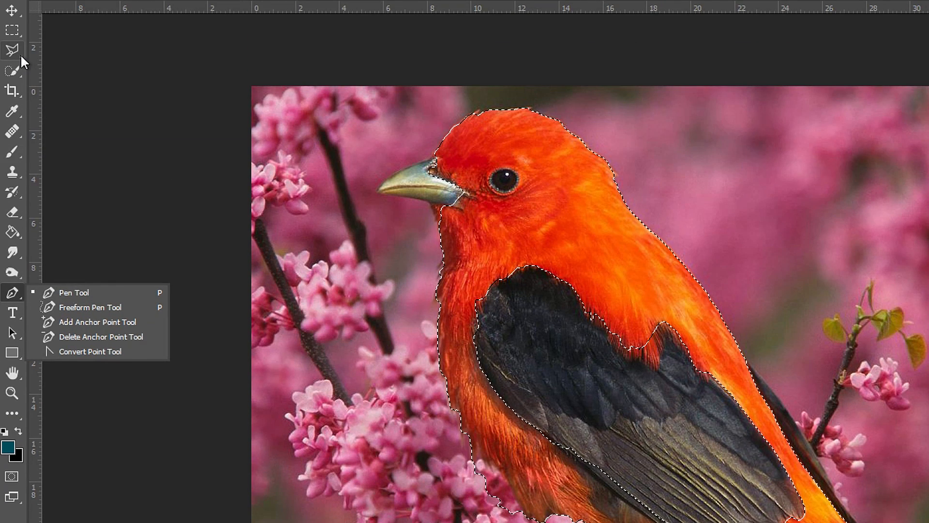
click(11, 48)
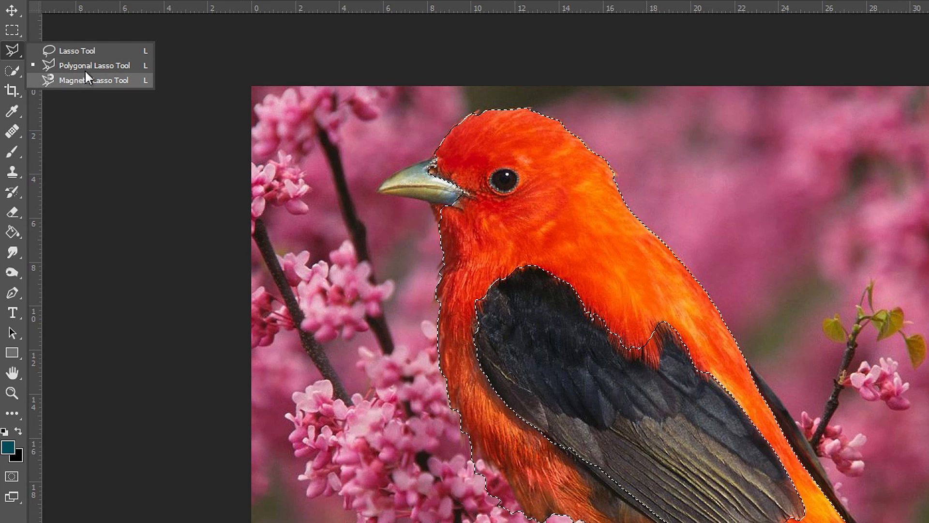
mouse_move(93, 65)
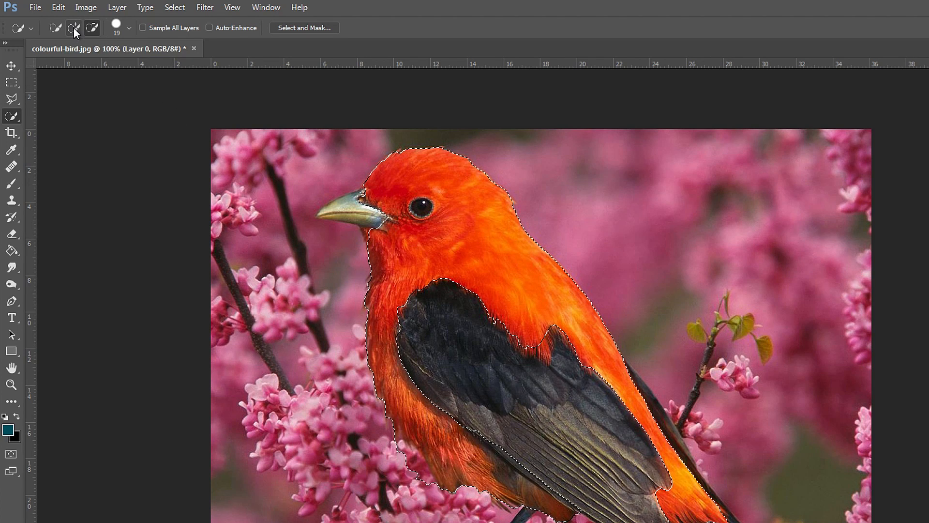
- Subtract stray background from the plumage selection edges with Quick Selection
click(91, 29)
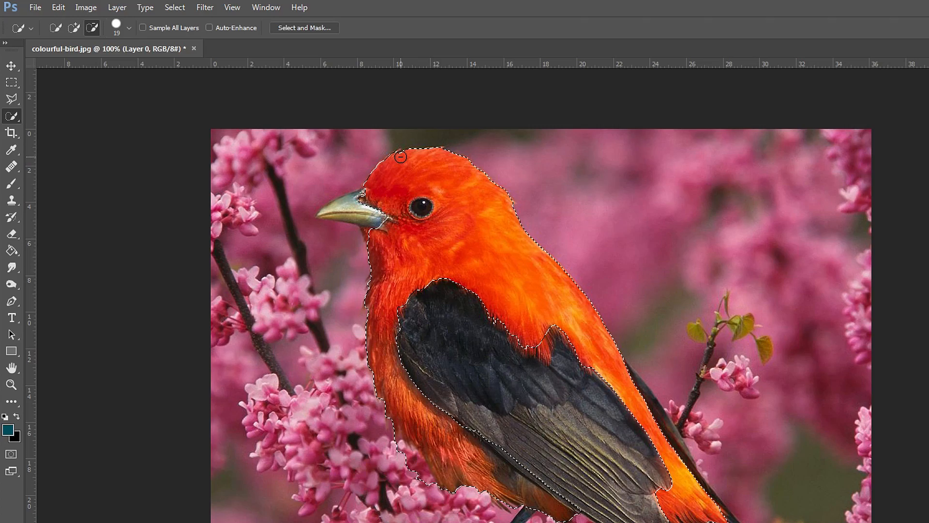
key(Tab)
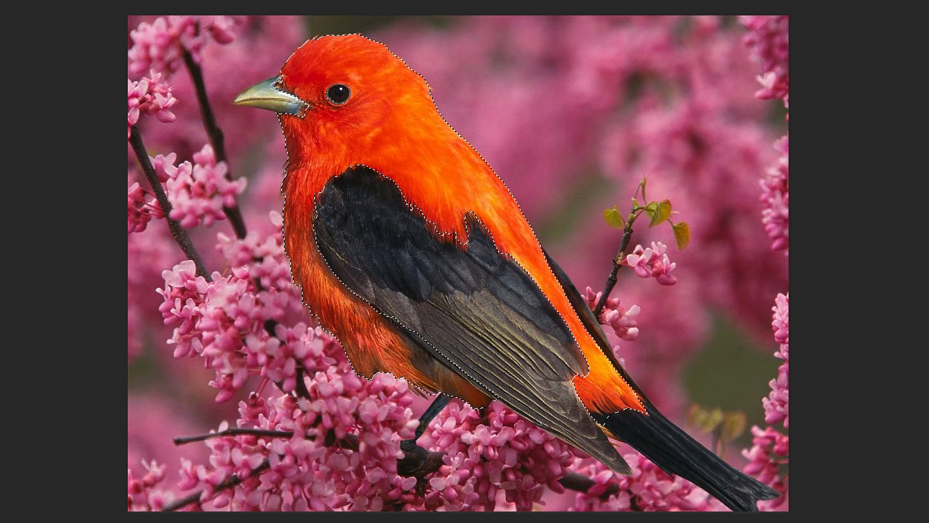
click(461, 235)
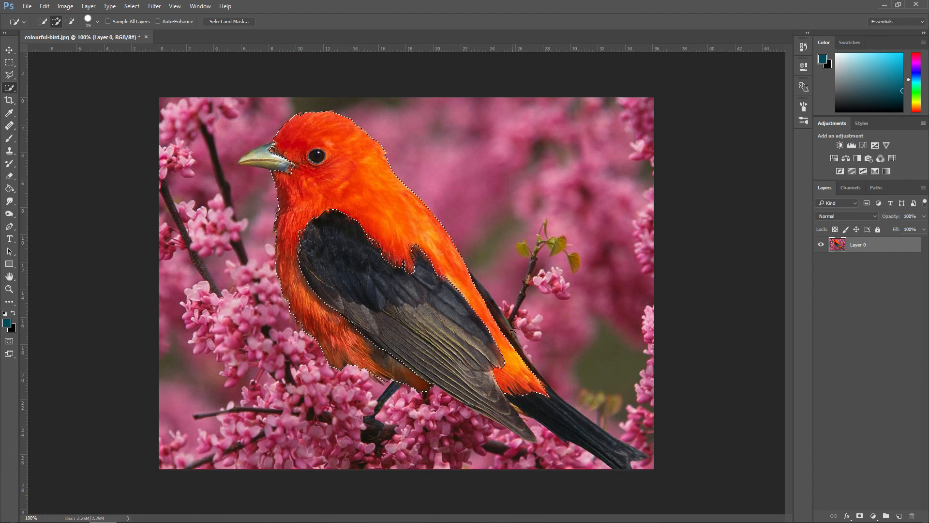
- Add an empty Layer 1 above Layer 0, keeping the plumage selection active
click(9, 188)
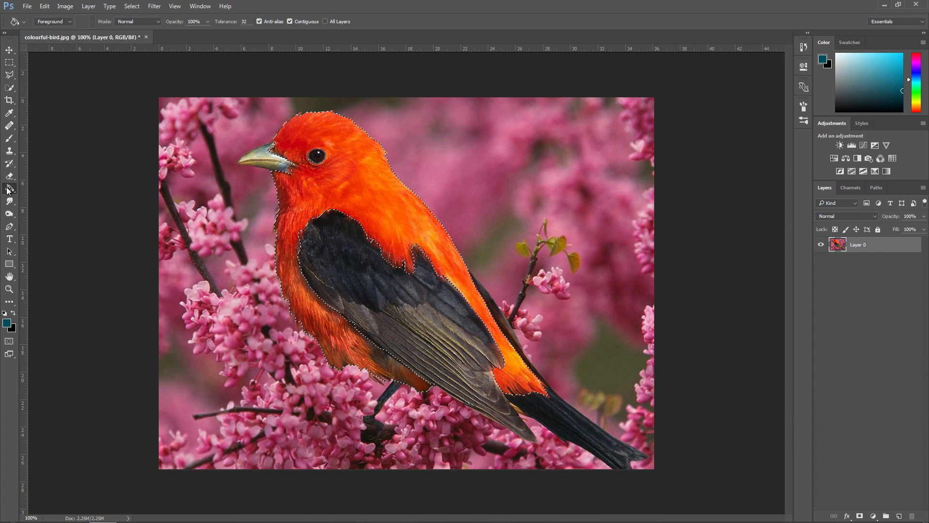
click(282, 219)
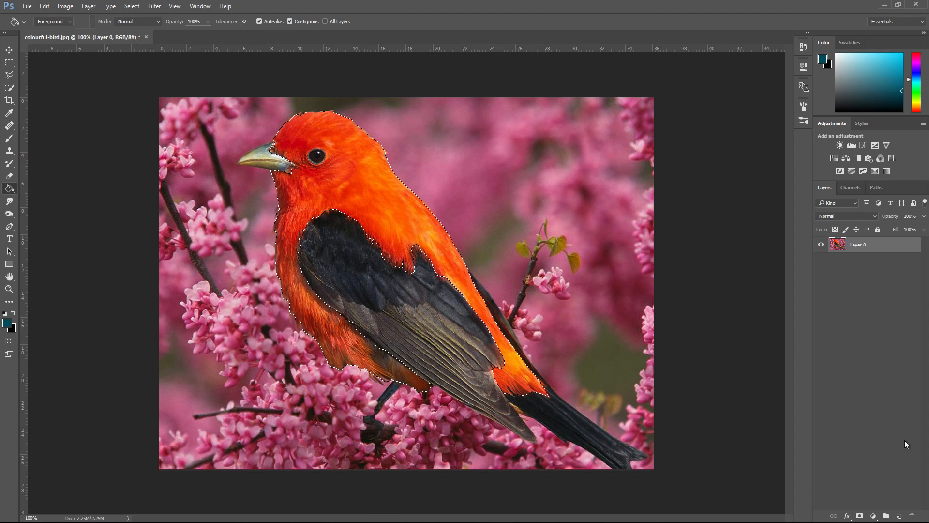
mouse_move(855, 506)
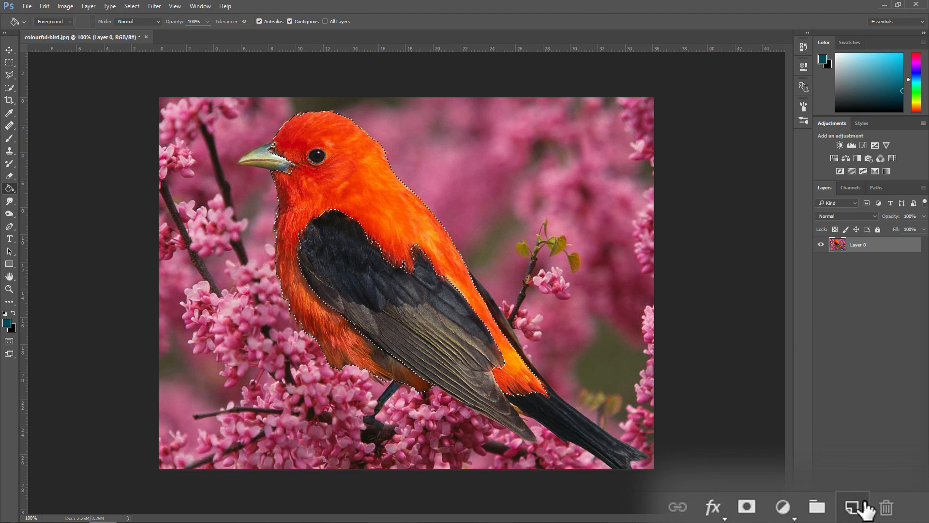
click(852, 507)
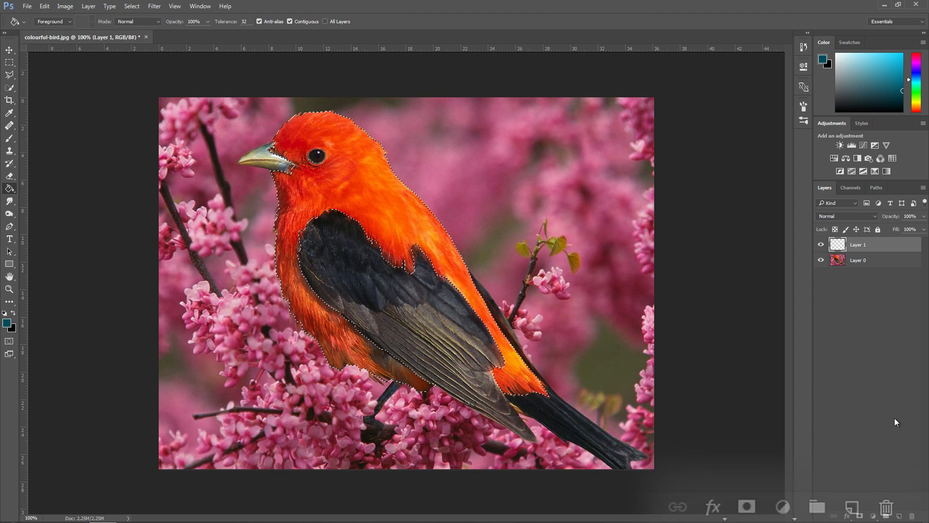
click(10, 50)
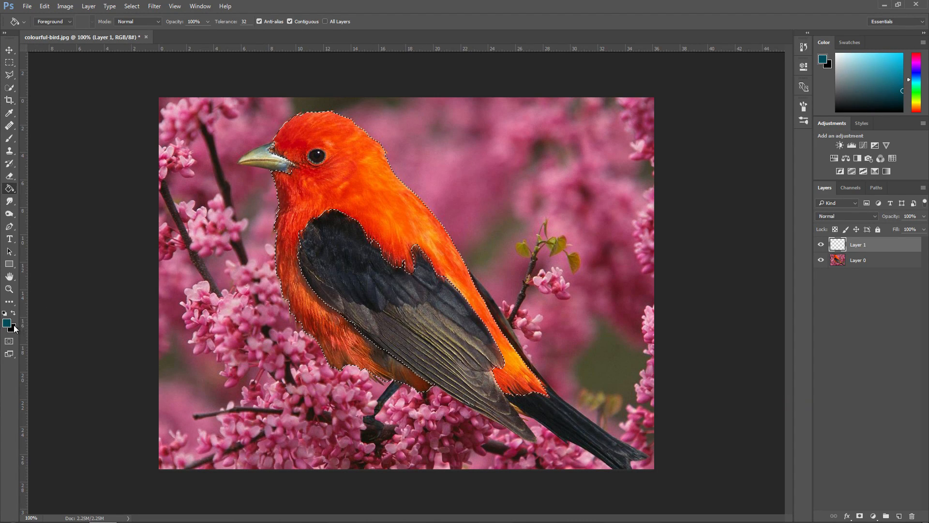
- Set the foreground colour to dark teal #004453 in the Color Picker
click(8, 323)
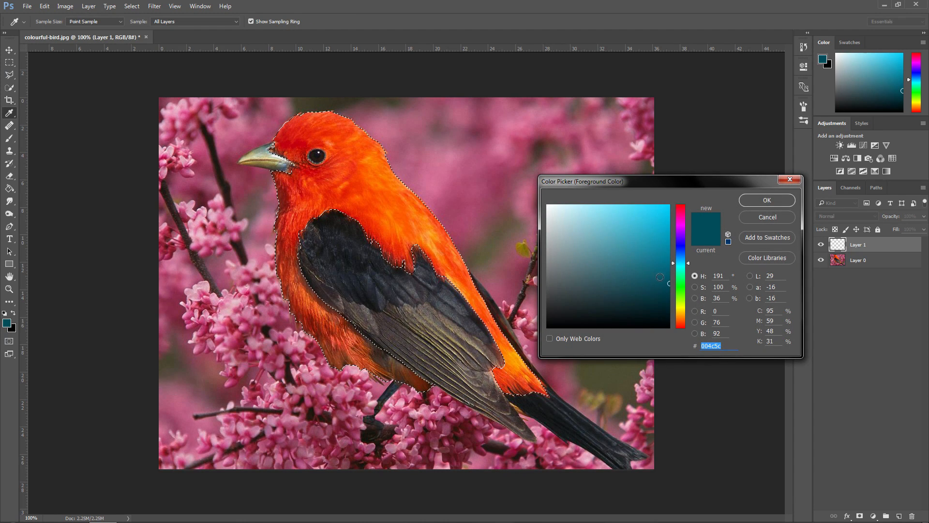
click(665, 266)
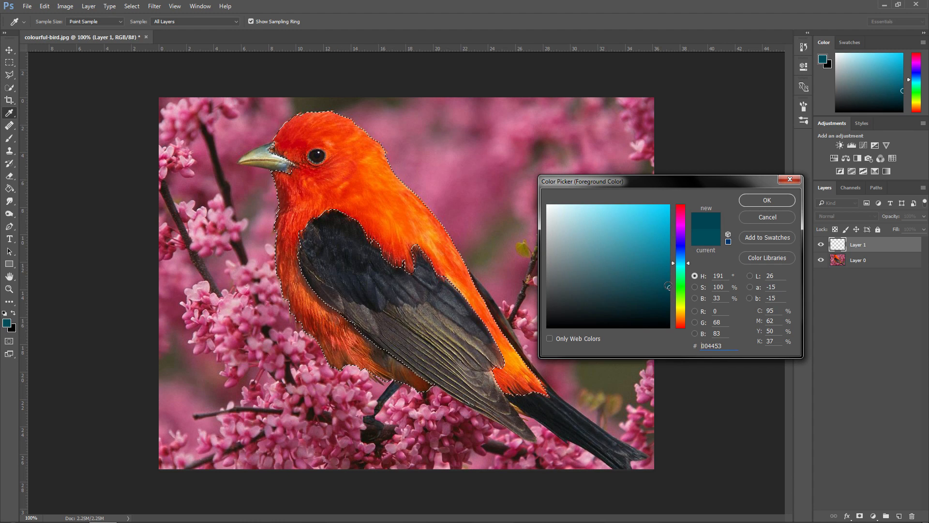
mouse_move(681, 297)
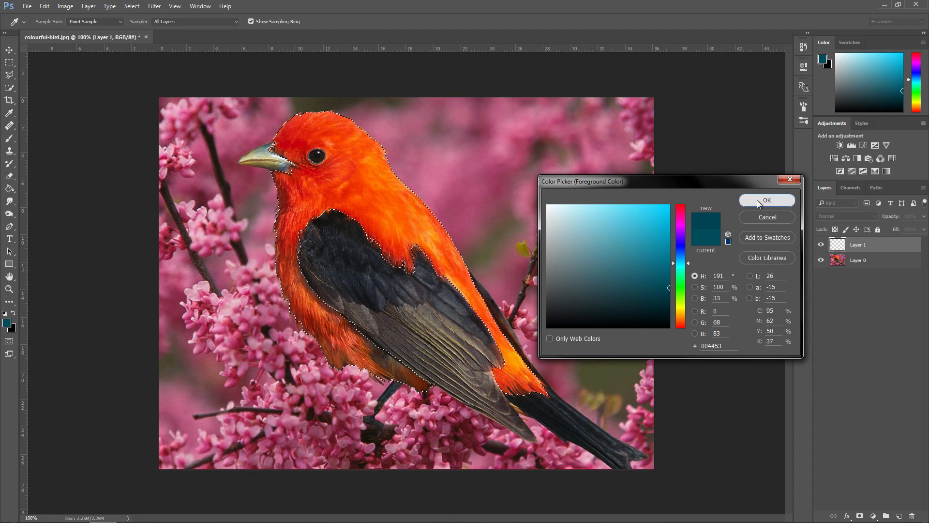
click(766, 199)
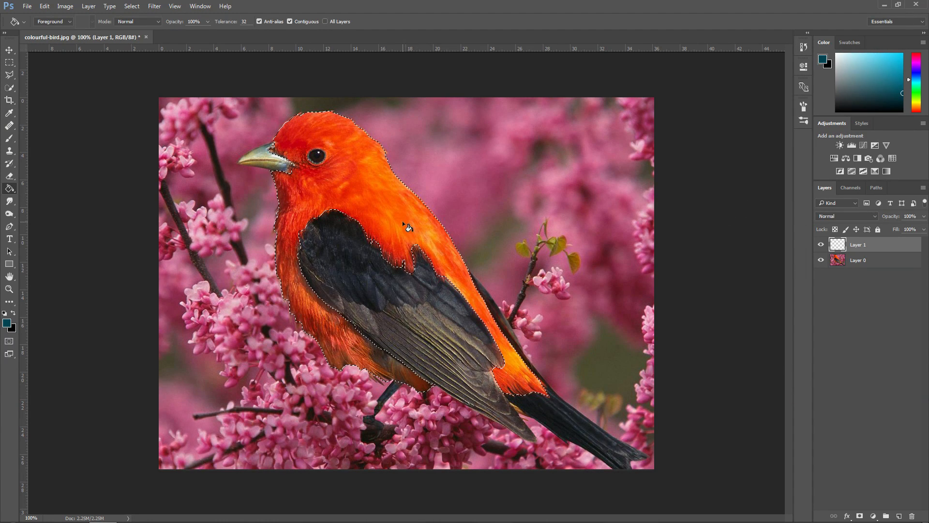
- Fill the plumage selection on Layer 1 with dark teal, then deselect
click(364, 188)
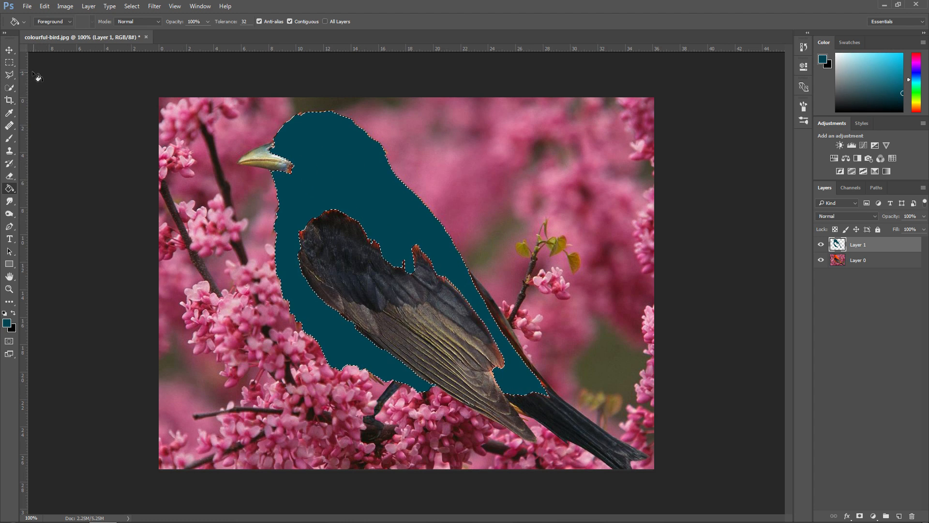
click(10, 63)
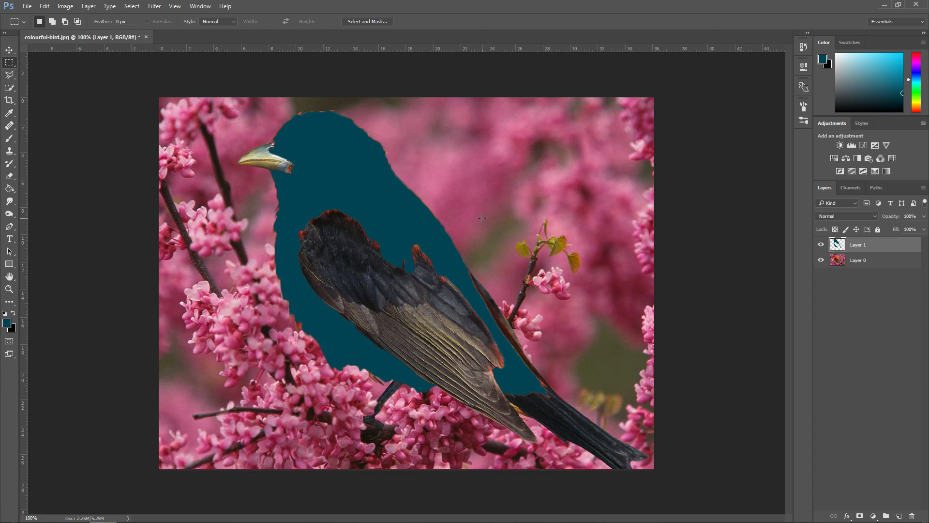
mouse_move(441, 219)
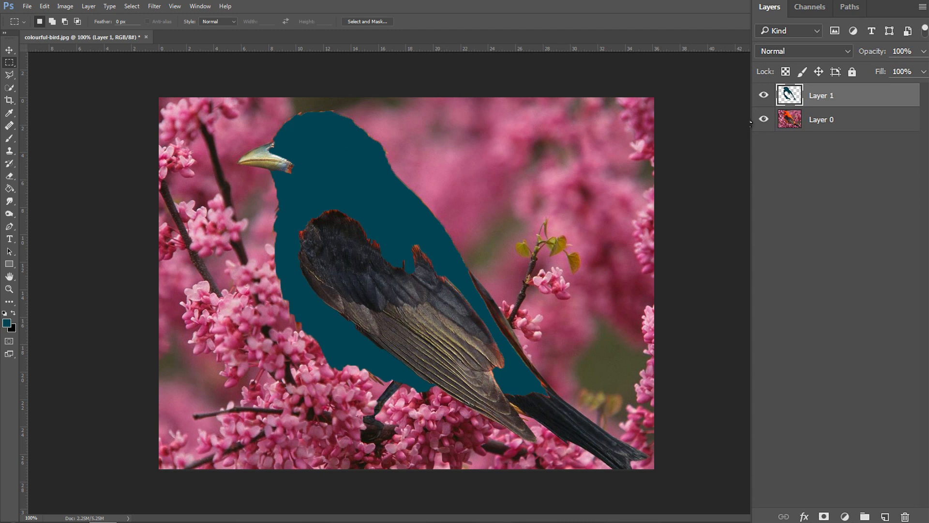
- Try Color blend mode on Layer 1, then settle on Hue
click(804, 50)
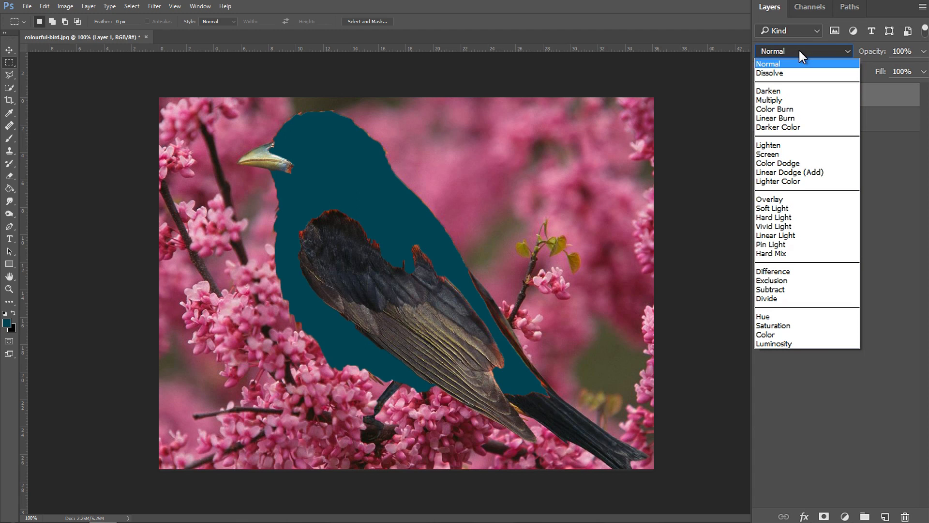
mouse_move(781, 316)
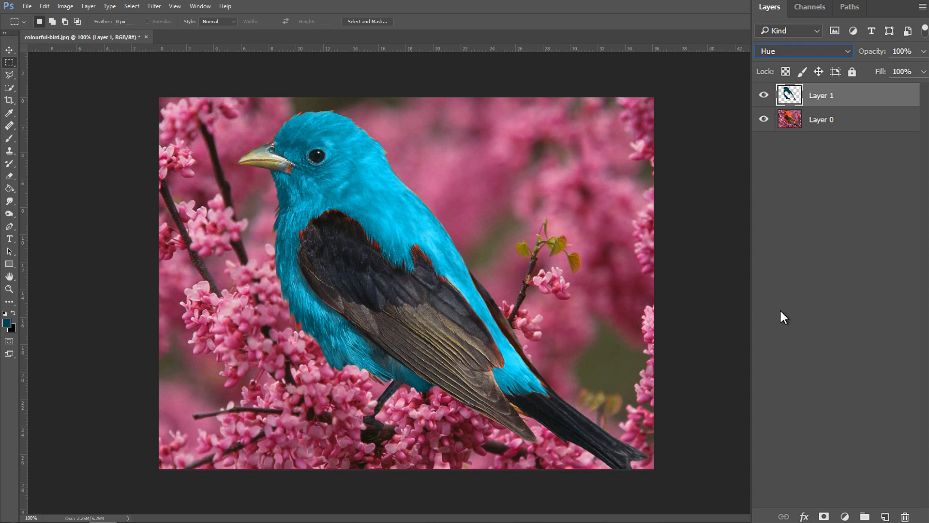
click(803, 51)
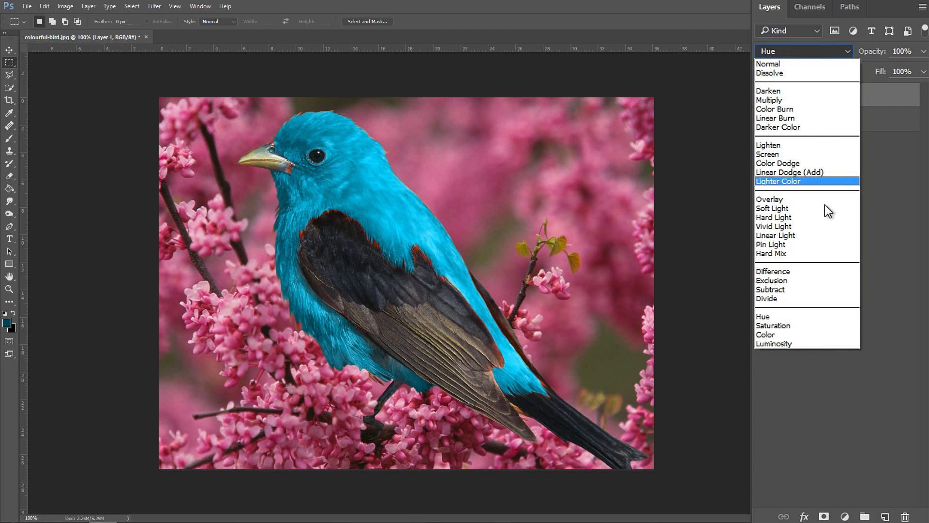
click(766, 334)
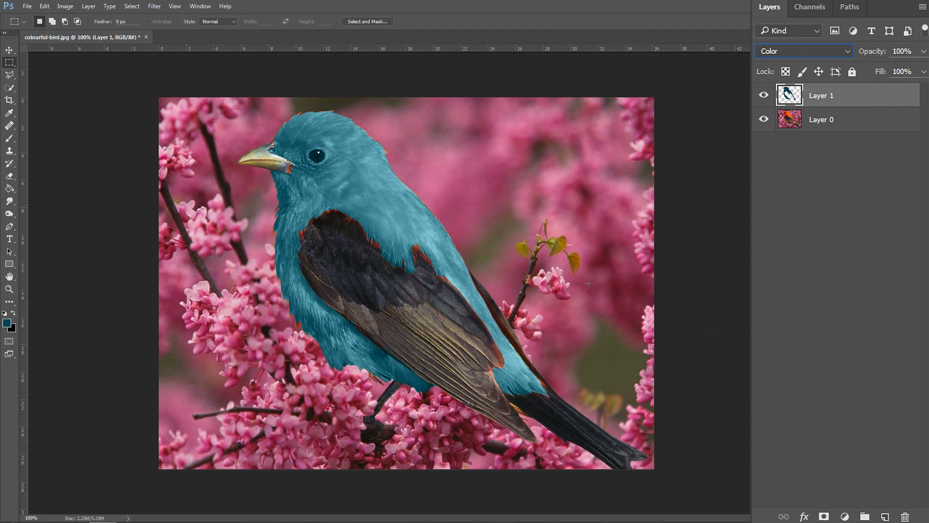
mouse_move(474, 247)
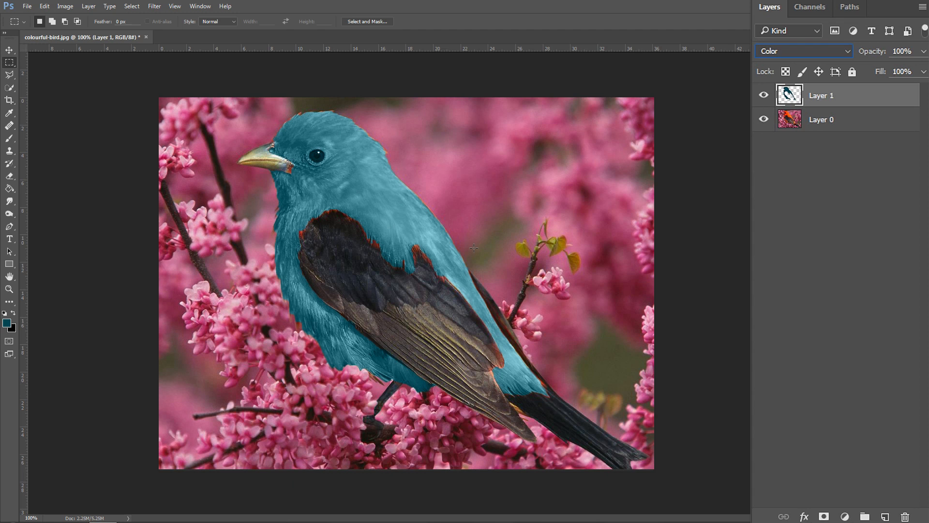
click(803, 51)
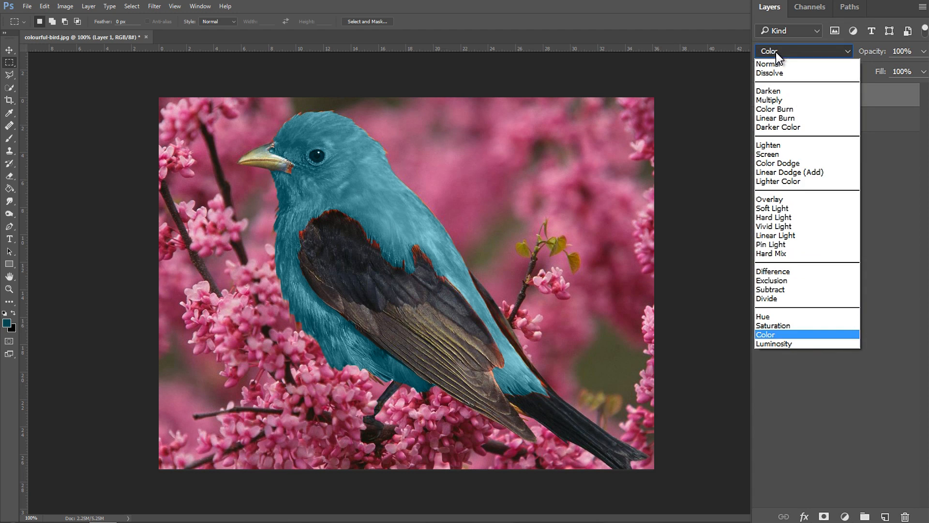
click(766, 316)
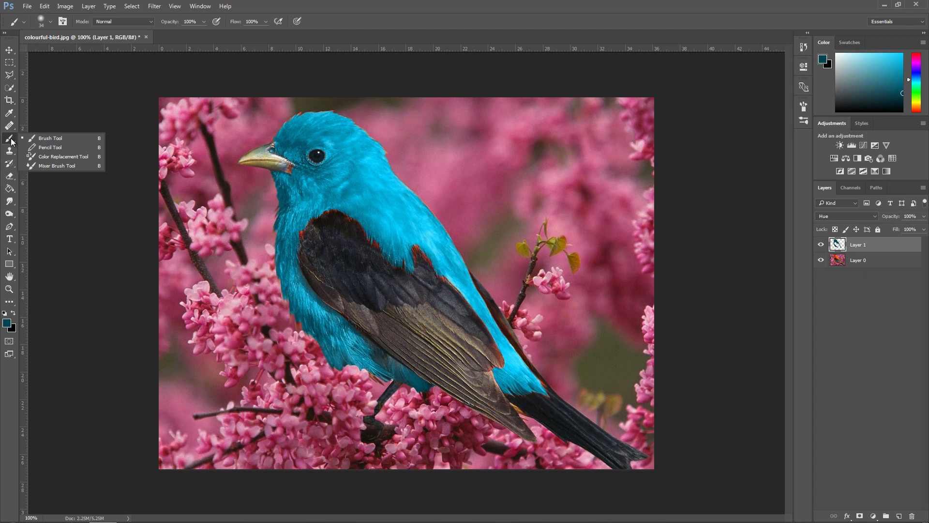
mouse_move(50, 138)
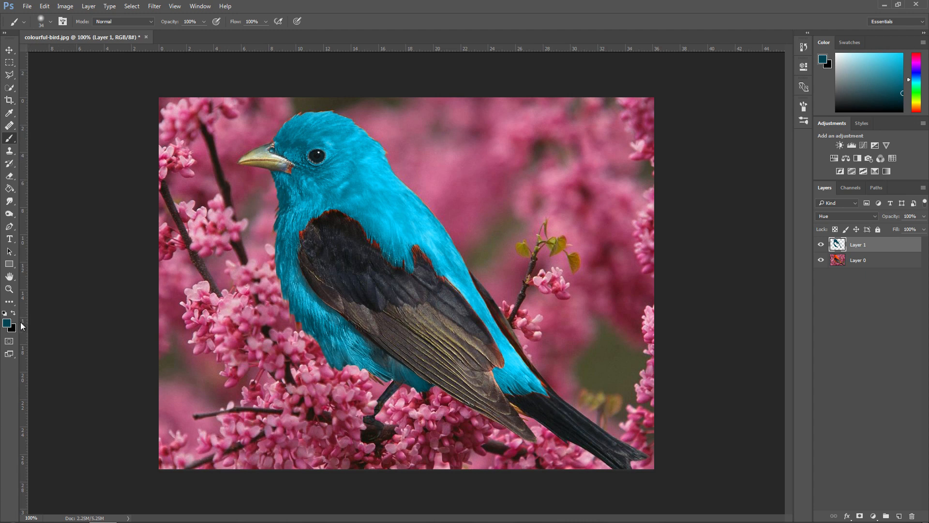
- Reopen the foreground Color Picker to confirm teal #004453 for painting
click(7, 321)
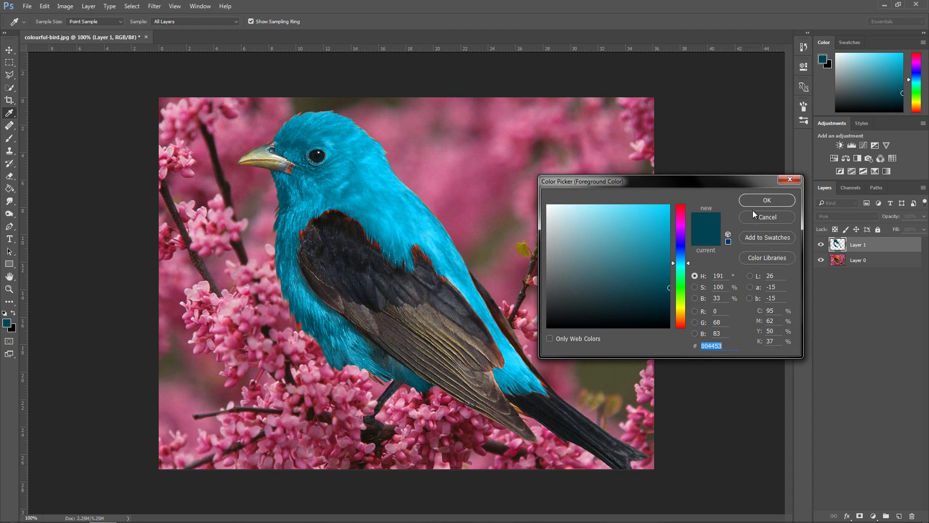
mouse_move(711, 256)
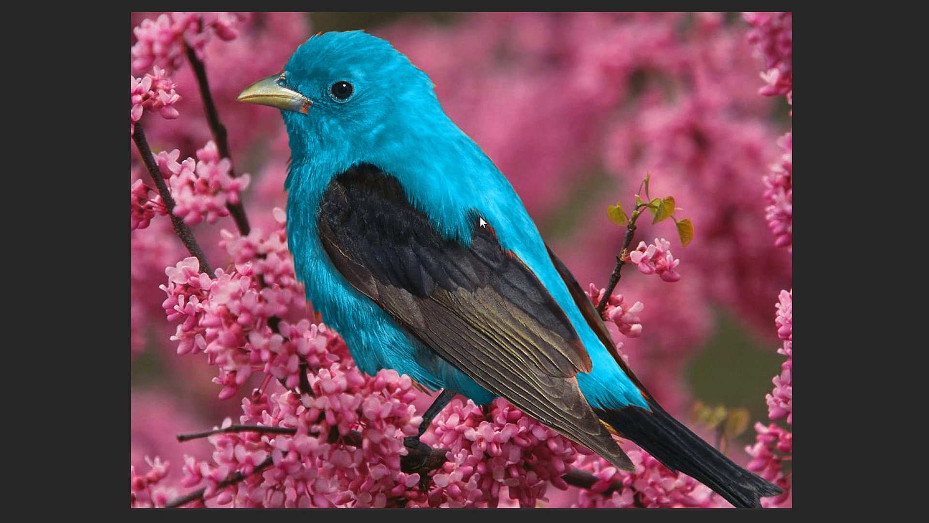
mouse_move(393, 248)
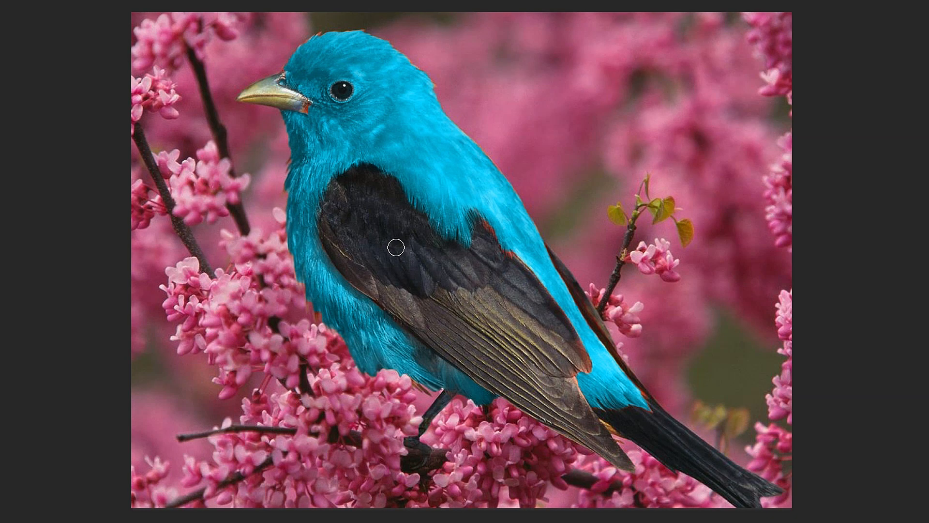
mouse_move(401, 267)
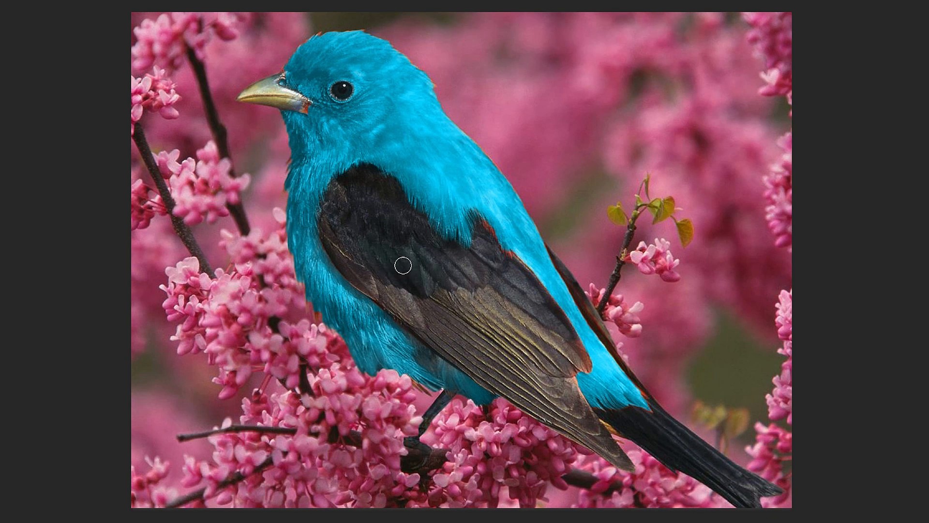
mouse_move(480, 285)
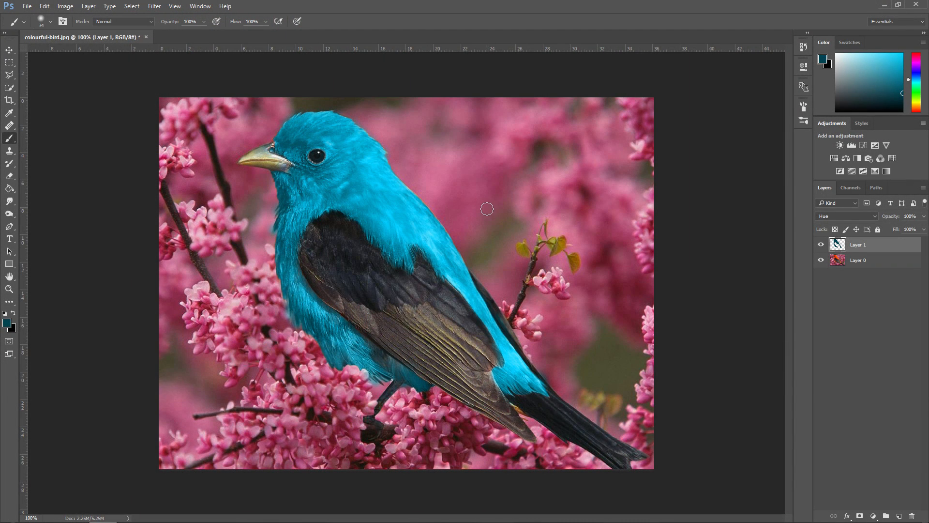
- Zoom in and erase teal from the bird's eye with a 24 px eraser, undoing one stroke
click(10, 175)
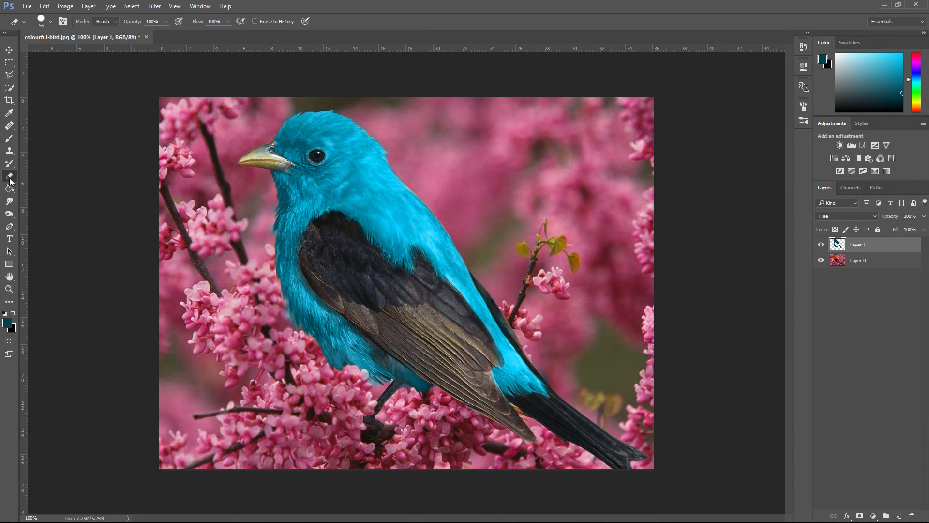
mouse_move(286, 180)
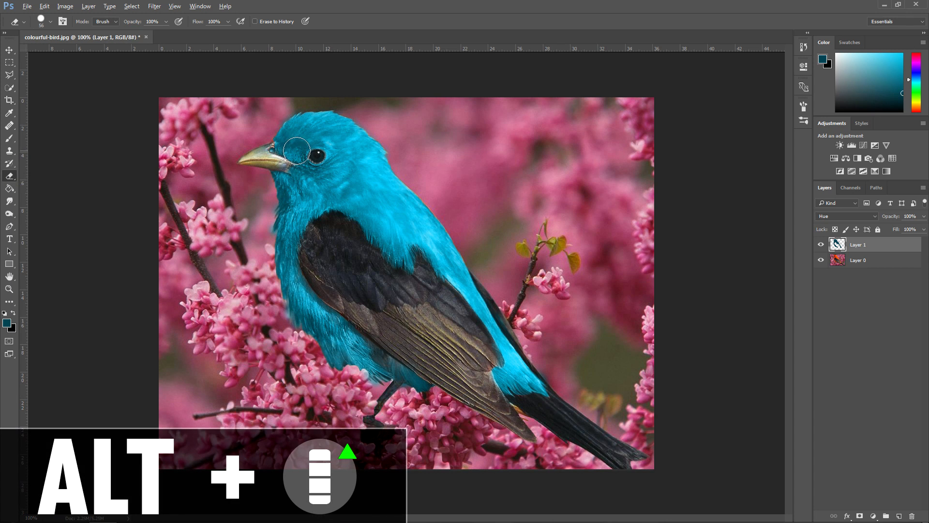
scroll(up, 3)
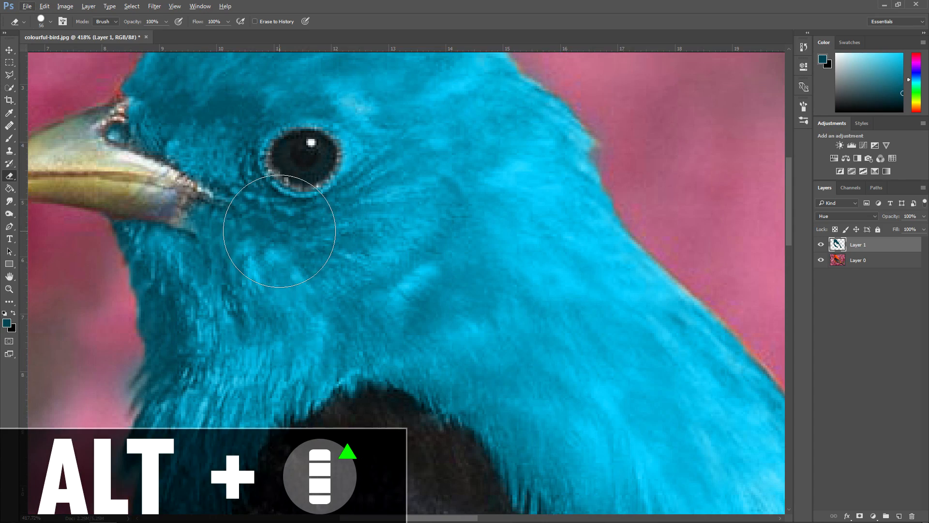
scroll(up, 3)
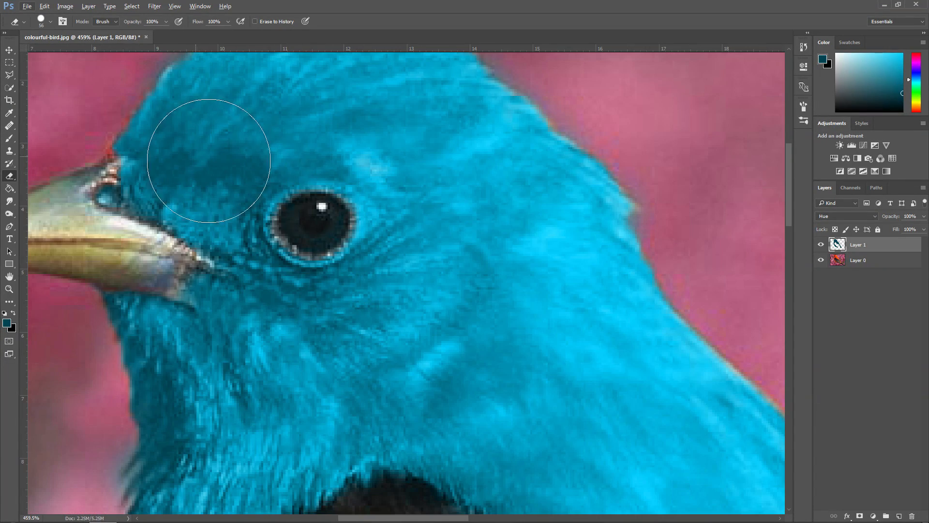
click(52, 21)
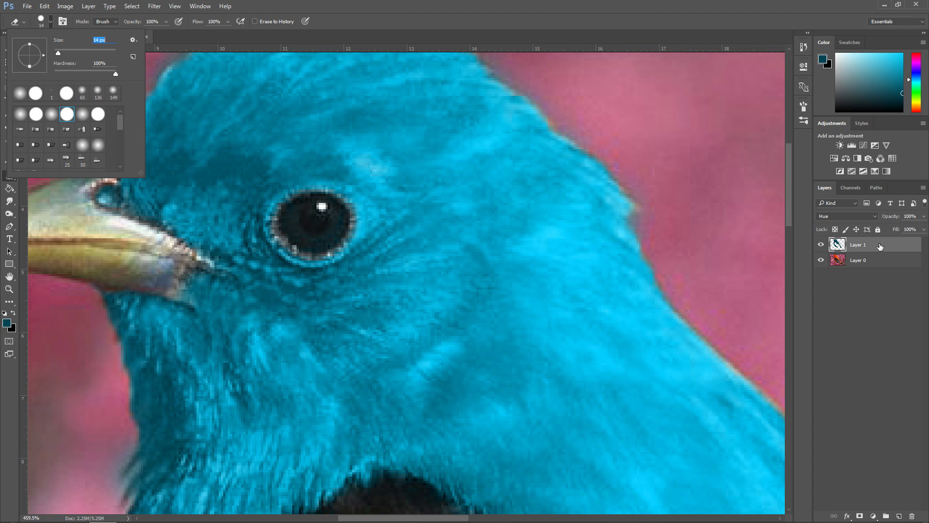
mouse_move(307, 227)
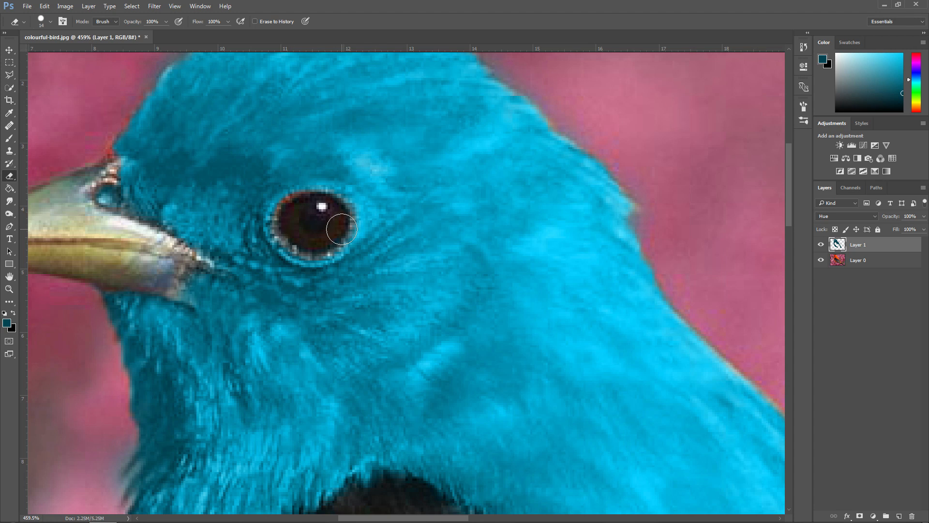
key(ctrl+alt+z)
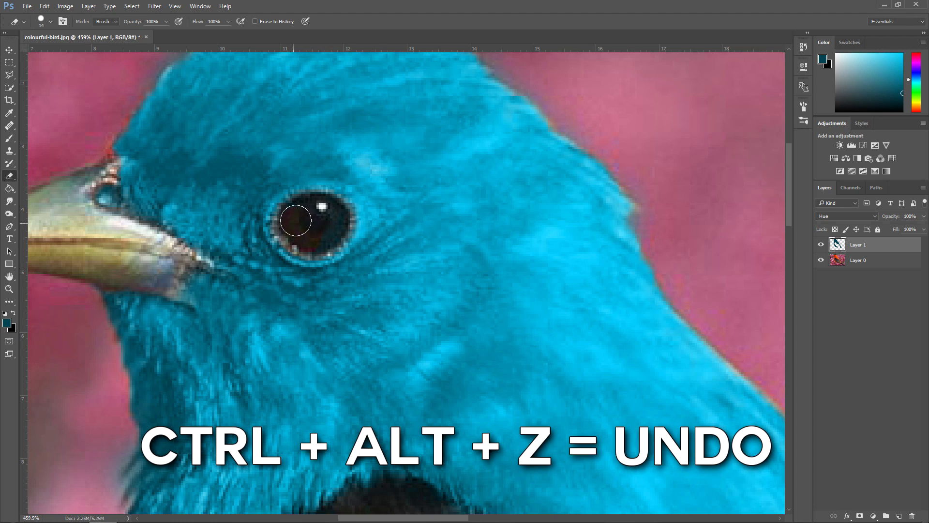